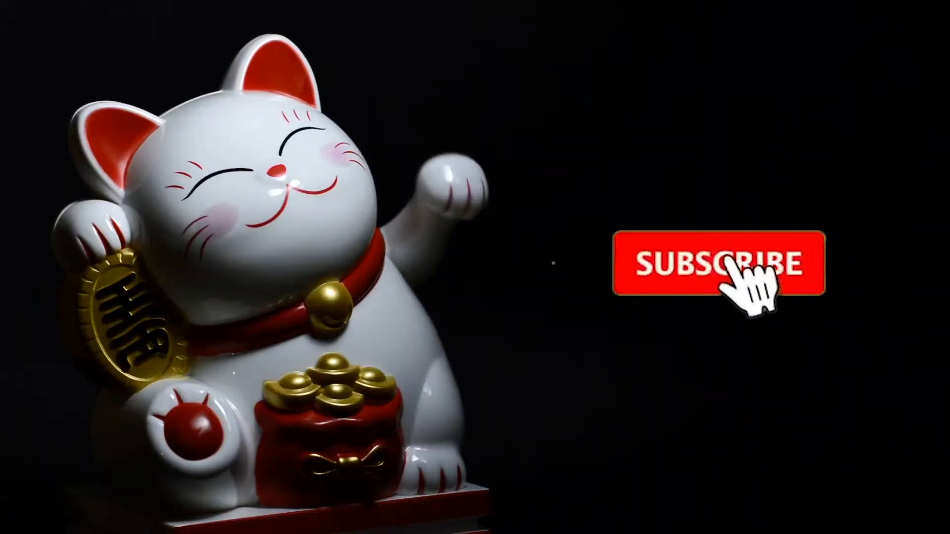
Subscribe to the channel and enable the notification bell beside the lucky cat figurine.
click(719, 265)
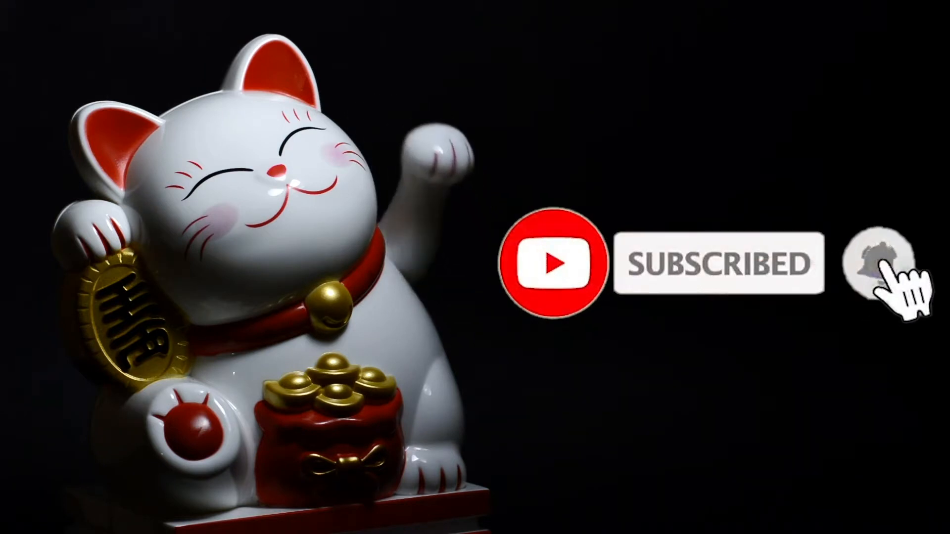
click(881, 263)
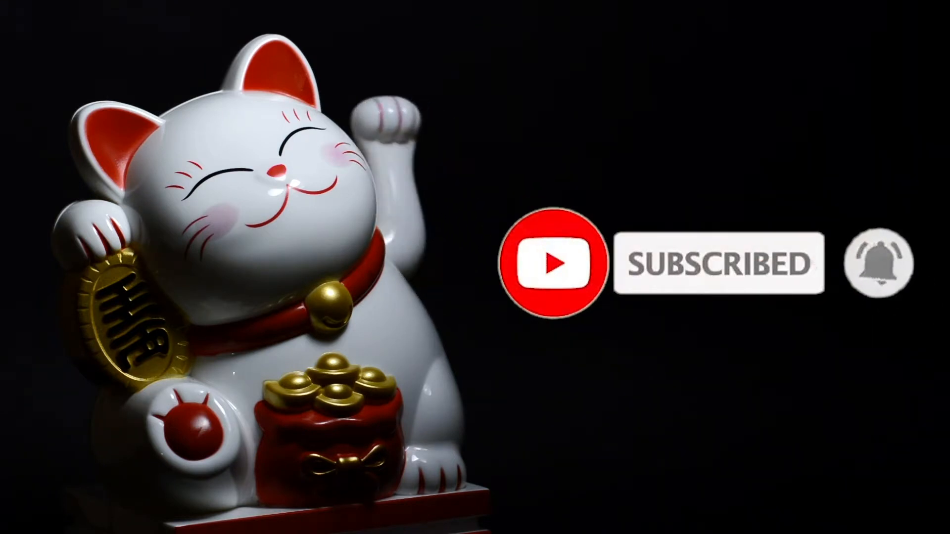